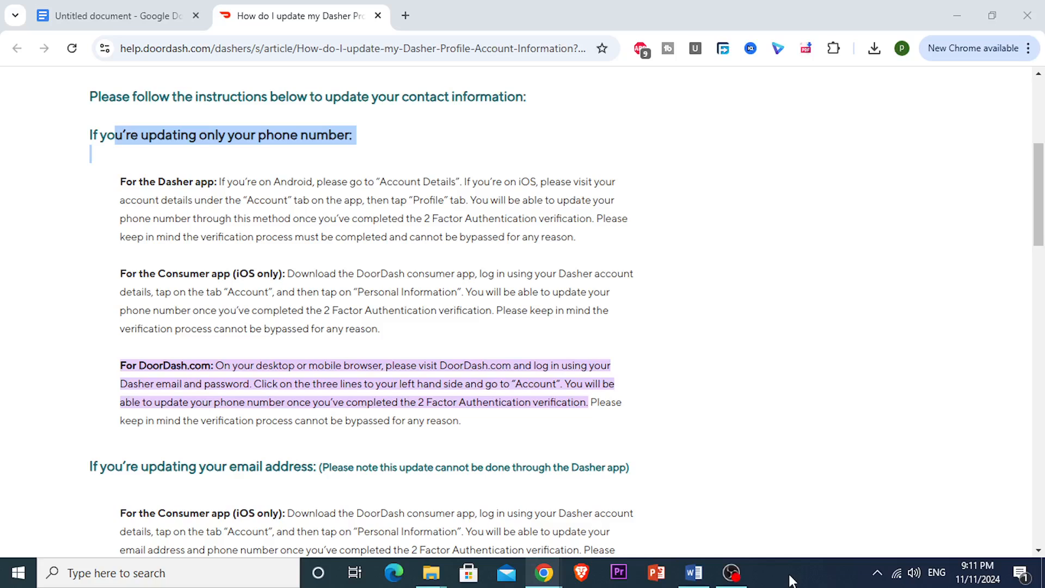
- Clear the phone-number heading highlight and begin selecting the 'For the Consumer app (iOS only)' paragraph
click(202, 327)
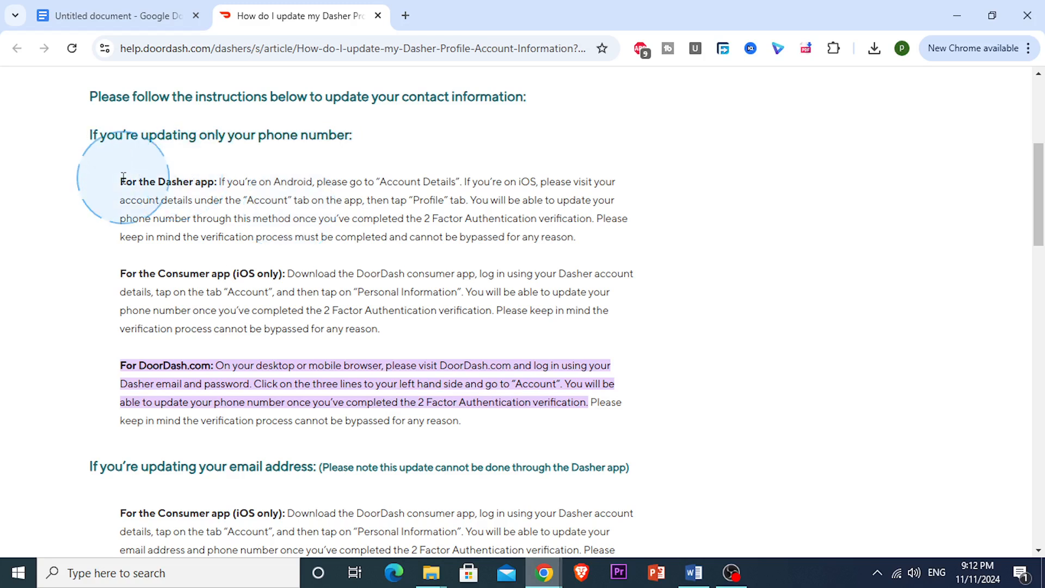
double_click(167, 181)
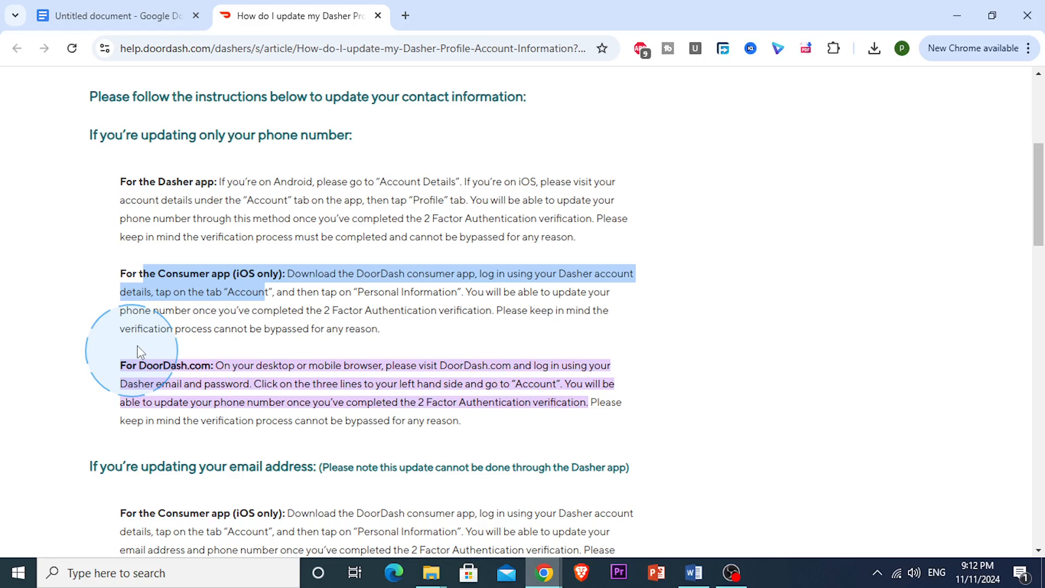
mouse_move(166, 372)
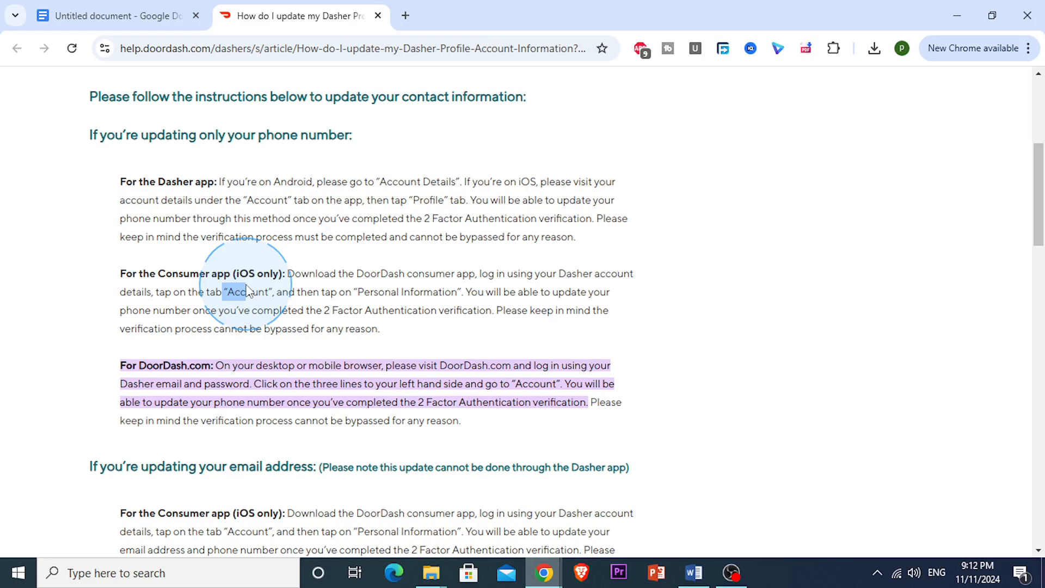
mouse_move(300, 292)
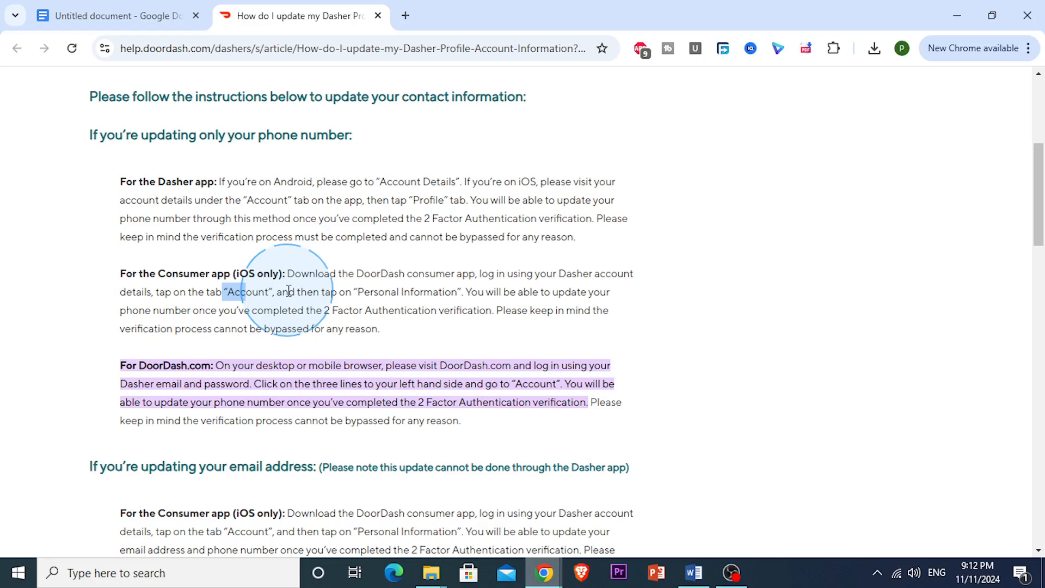
- Highlight 'You will be able to update your phone number once you…' in the Consumer app paragraph
drag(287, 291, 467, 292)
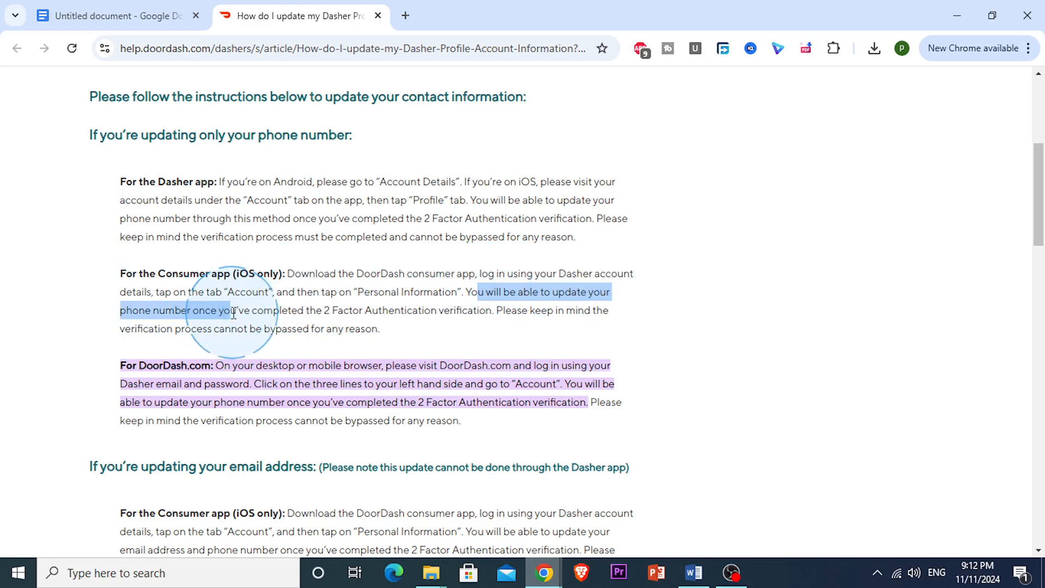
- Highlight the reminder that two-factor verification cannot be bypassed, then clear it
click(232, 314)
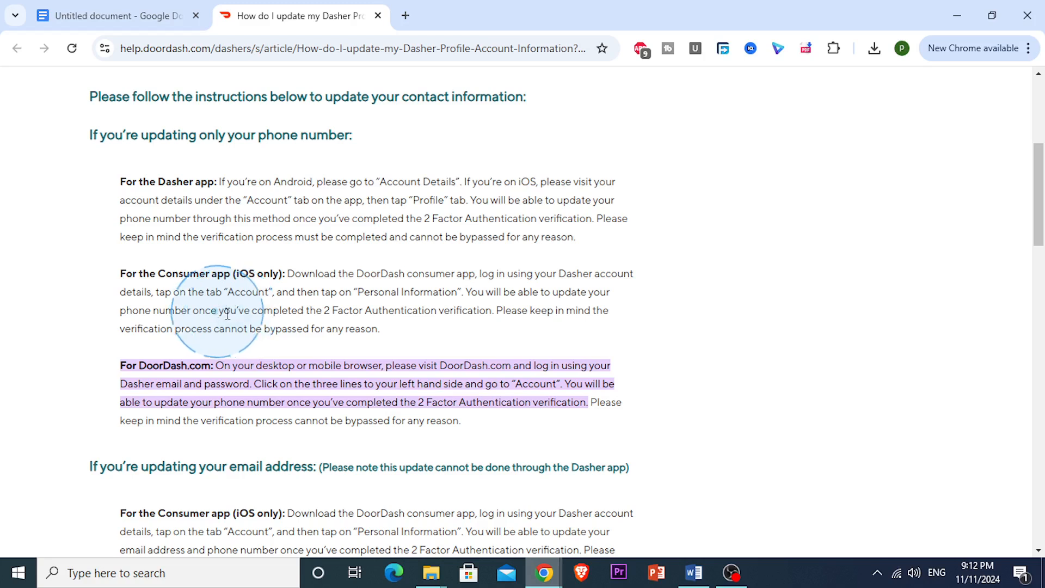
double_click(231, 310)
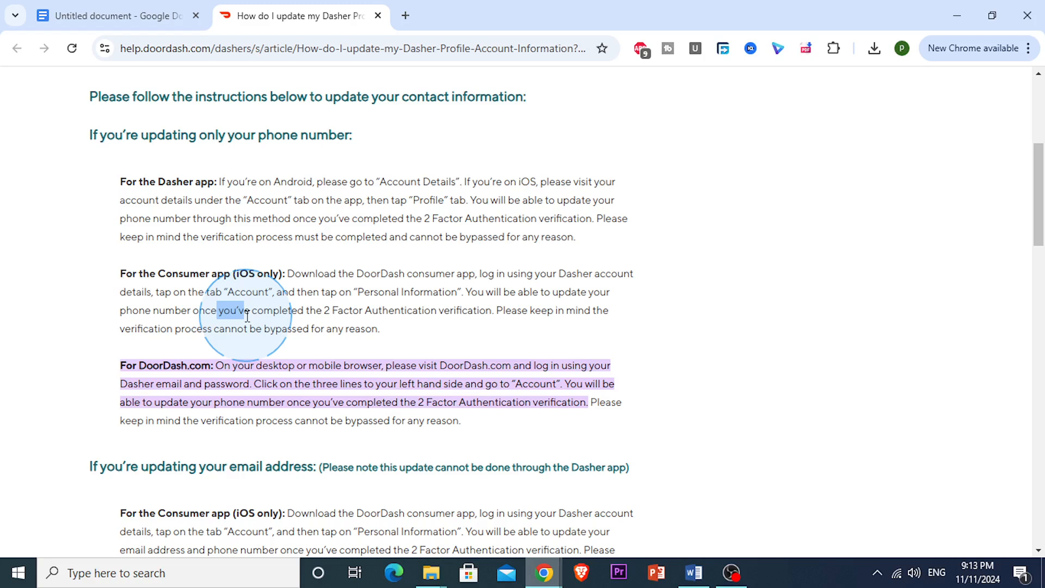
drag(226, 310, 396, 328)
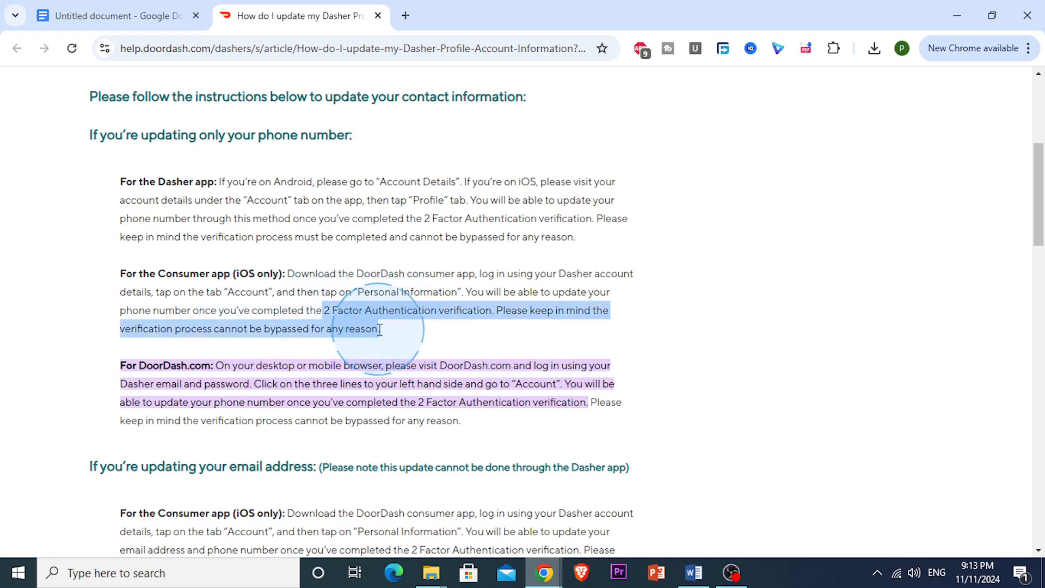
click(417, 346)
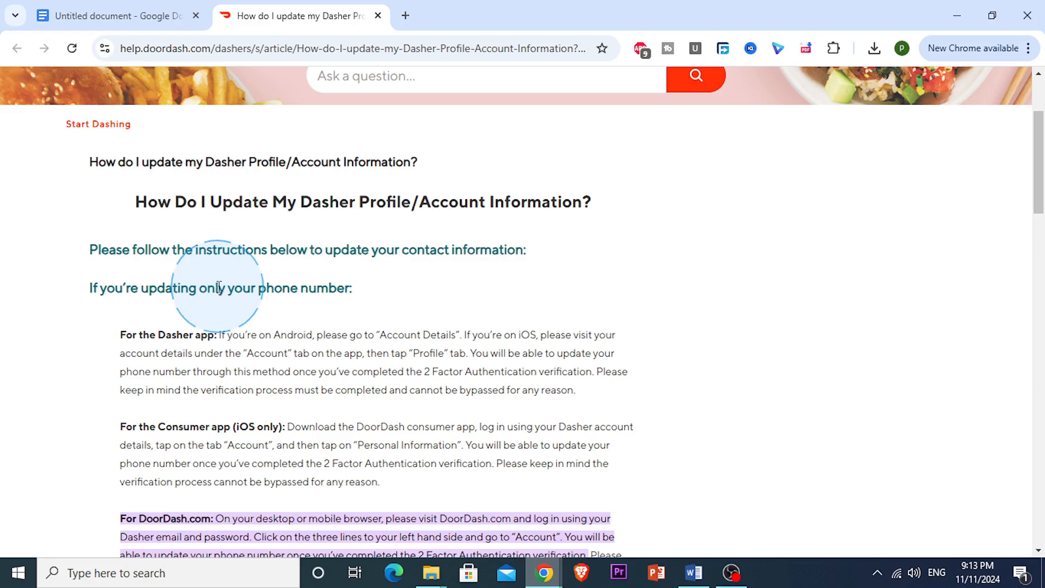
- Scroll the article back toward the opening 'Please follow the instructions' line
scroll(down, 3)
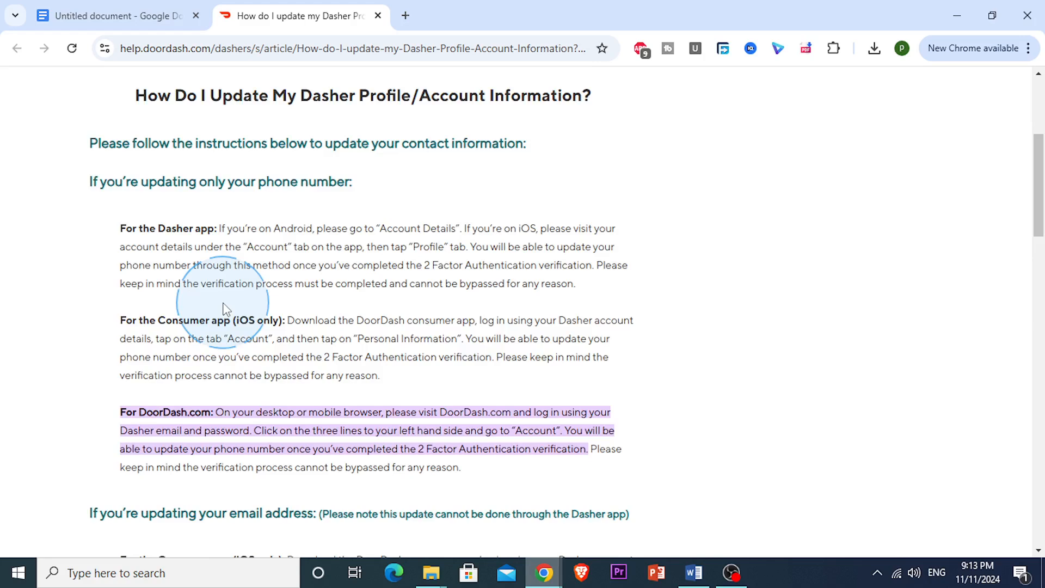
scroll(down, 3)
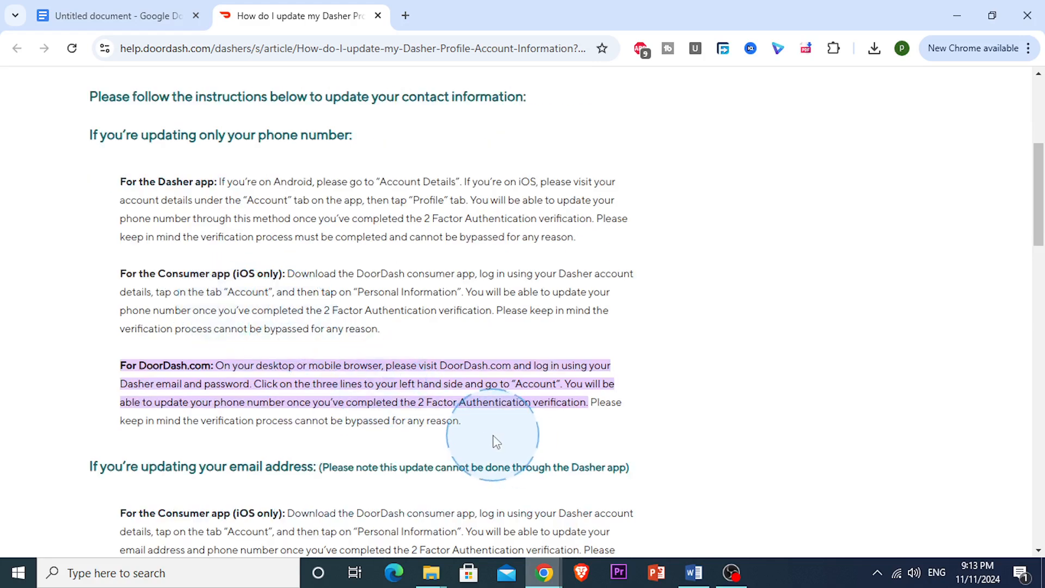
scroll(up, 3)
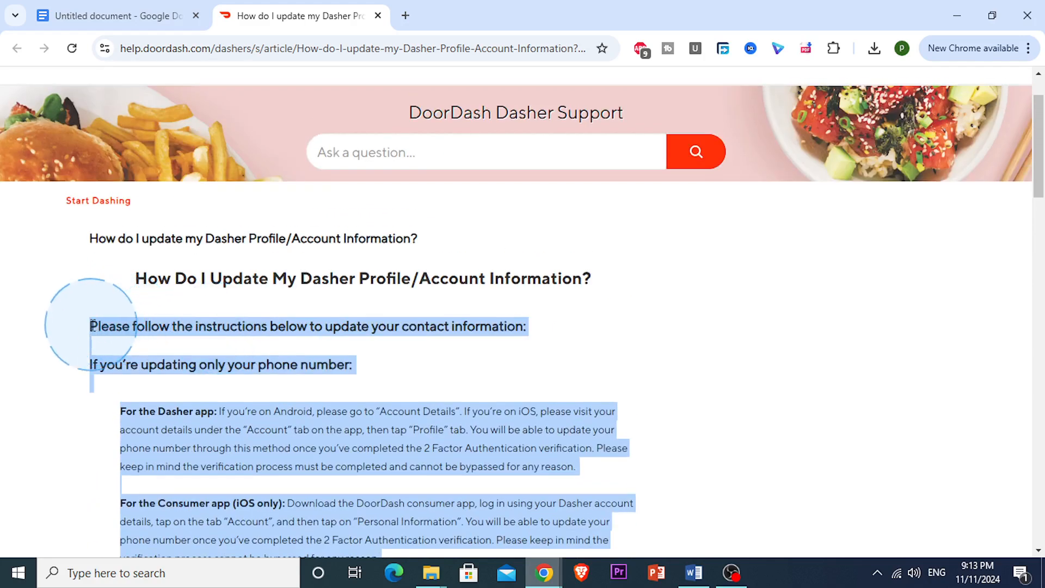